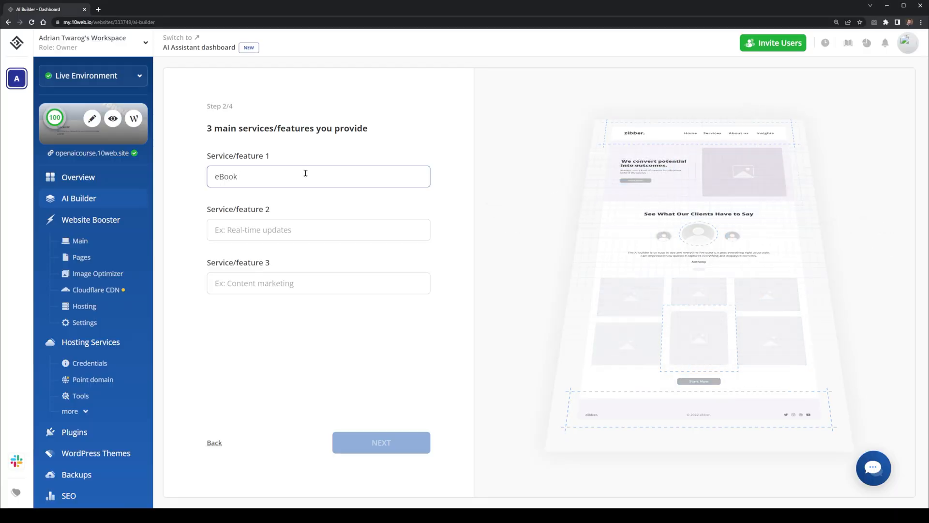
# Step: Enter eBook PDF, Video Guide and Widgets and Snippets as the three services, then continue
pyautogui.write('Video Guide')
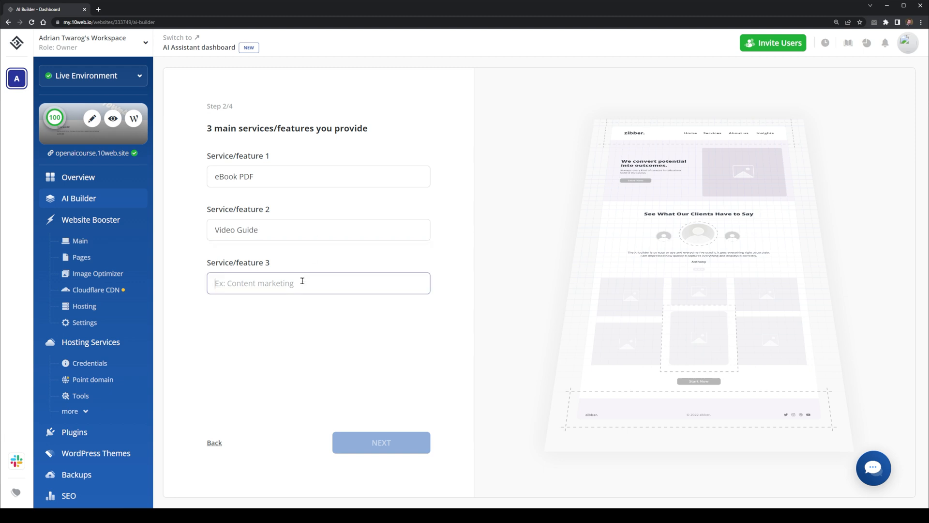
pyautogui.write('Cod')
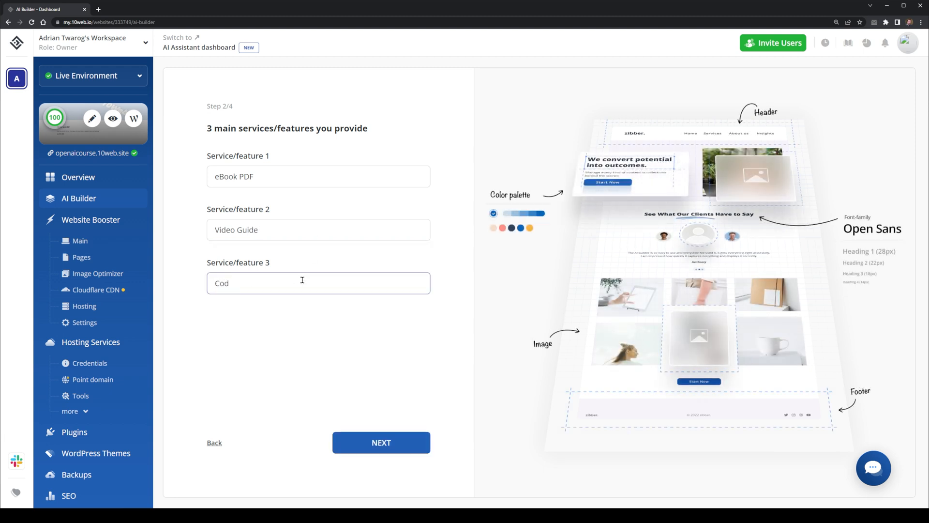
pyautogui.write('Widgetes and')
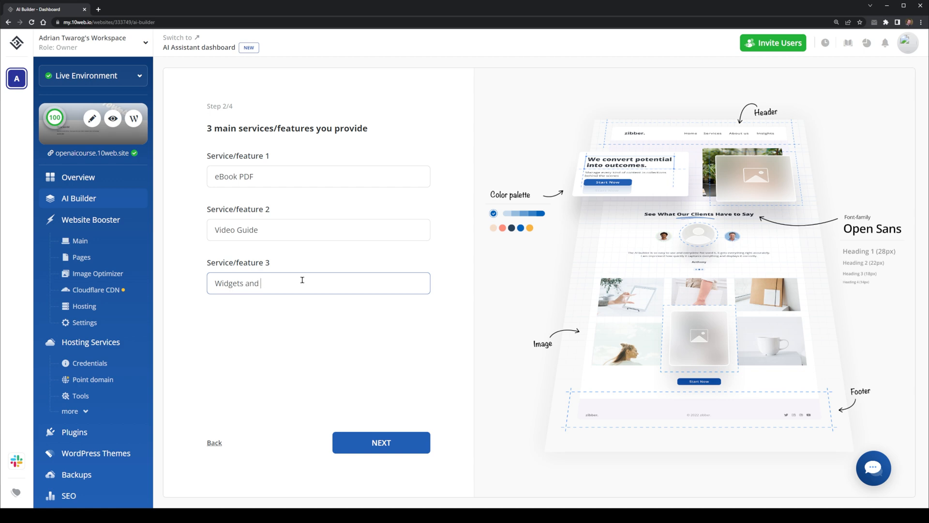
pyautogui.click(380, 442)
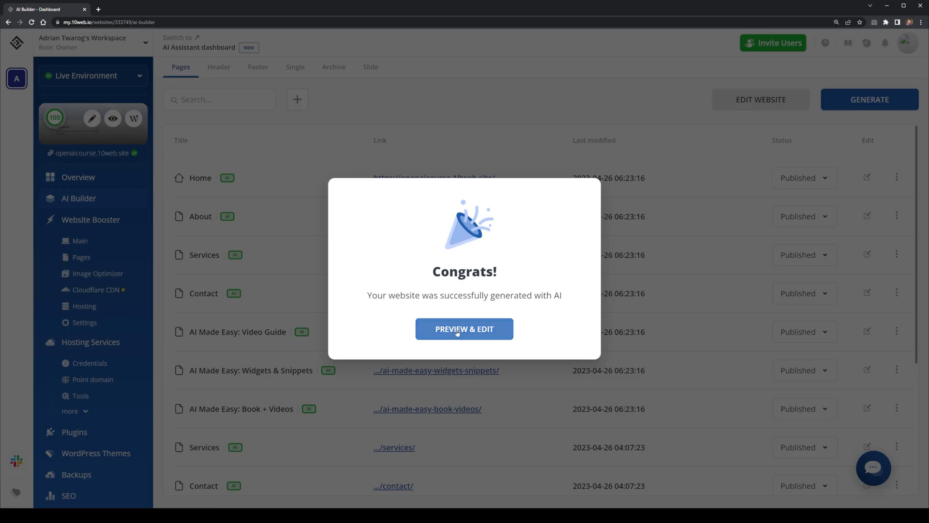
# Step: Dismiss the Congrats notice and preview the generated Services page on the live site
pyautogui.click(464, 328)
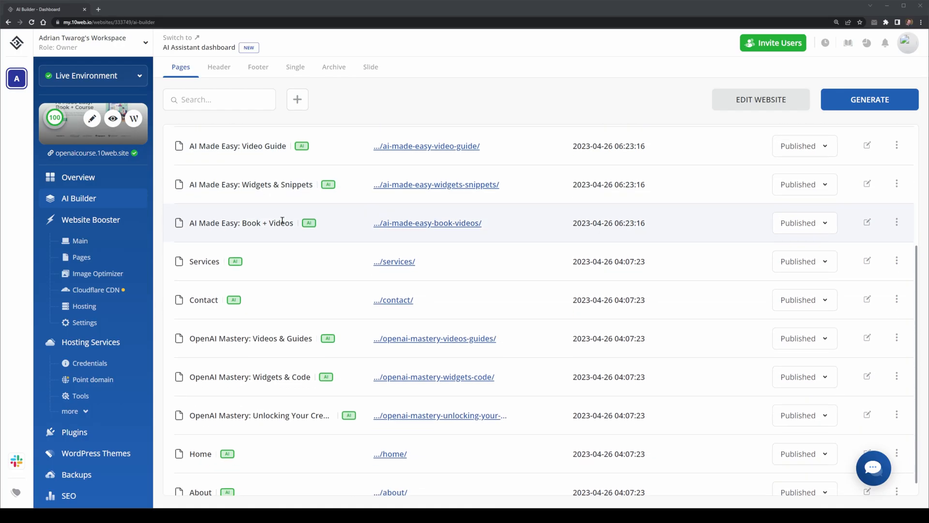
pyautogui.click(427, 223)
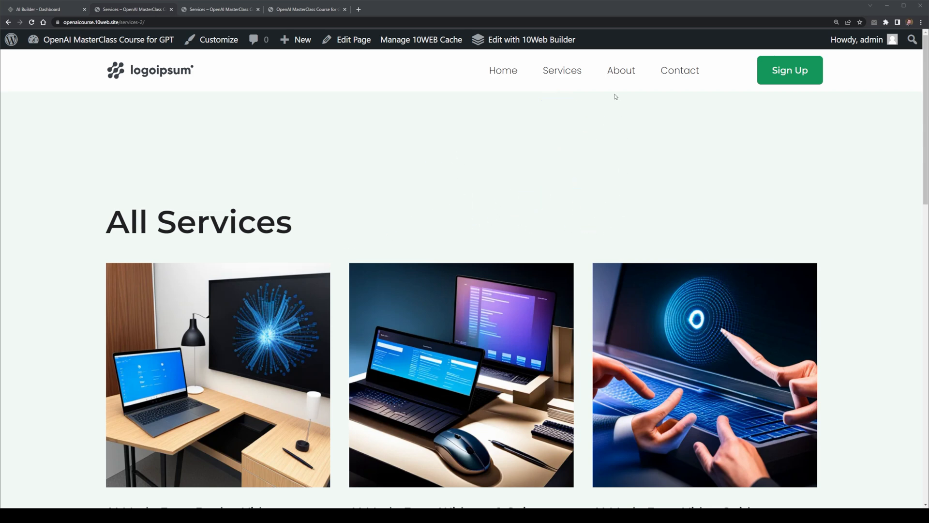
# Step: Browse the generated About and Contact pages from the header navigation
pyautogui.click(621, 70)
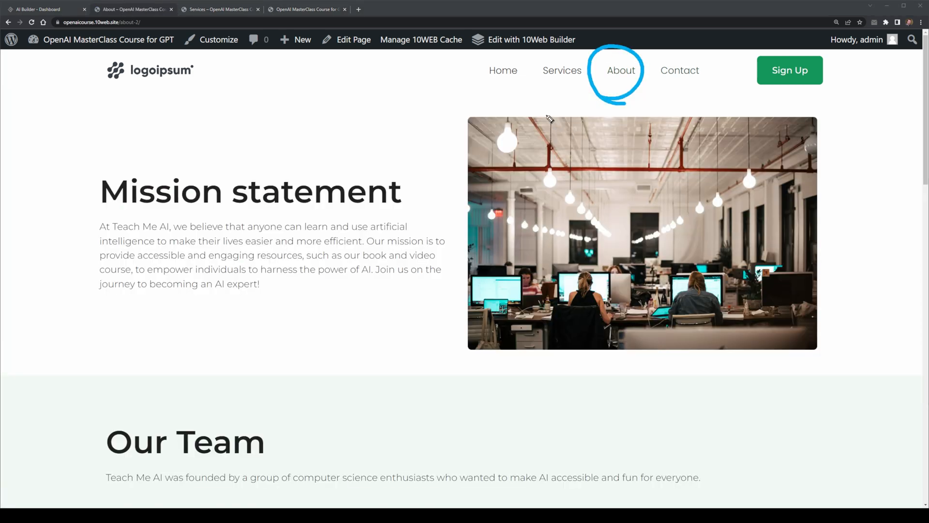
pyautogui.click(680, 70)
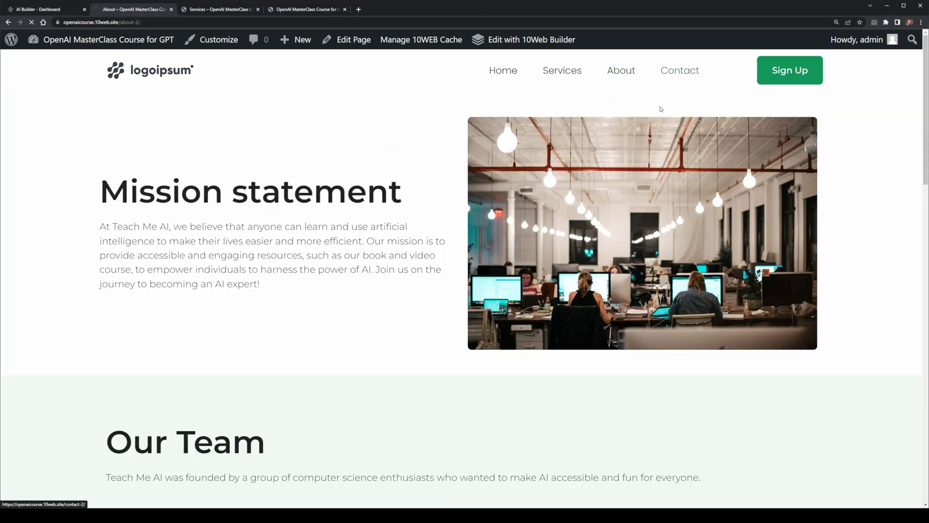
pyautogui.click(680, 70)
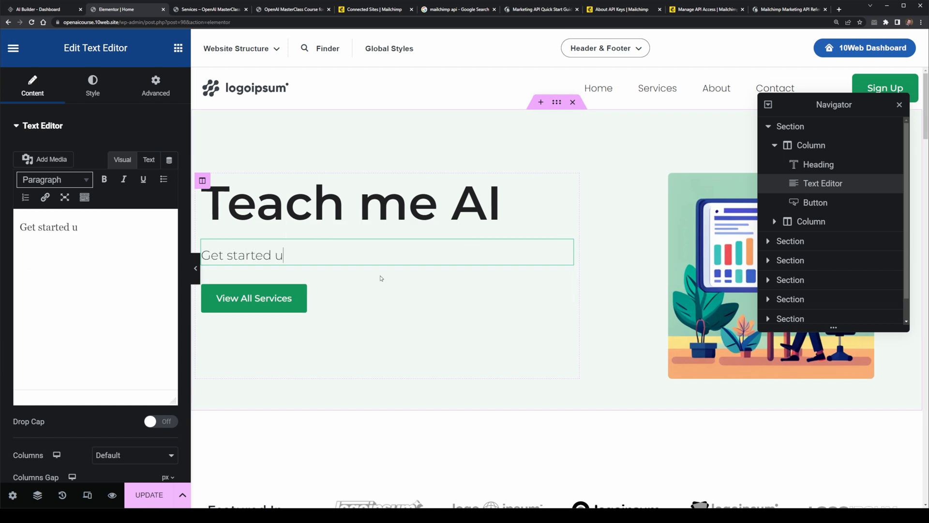
# Step: Rewrite the hero tagline about the OpenAI and GPT course and the team member's Designer and Developer bio
pyautogui.write('sing OpenAI and GPT with this Course which includes a Book')
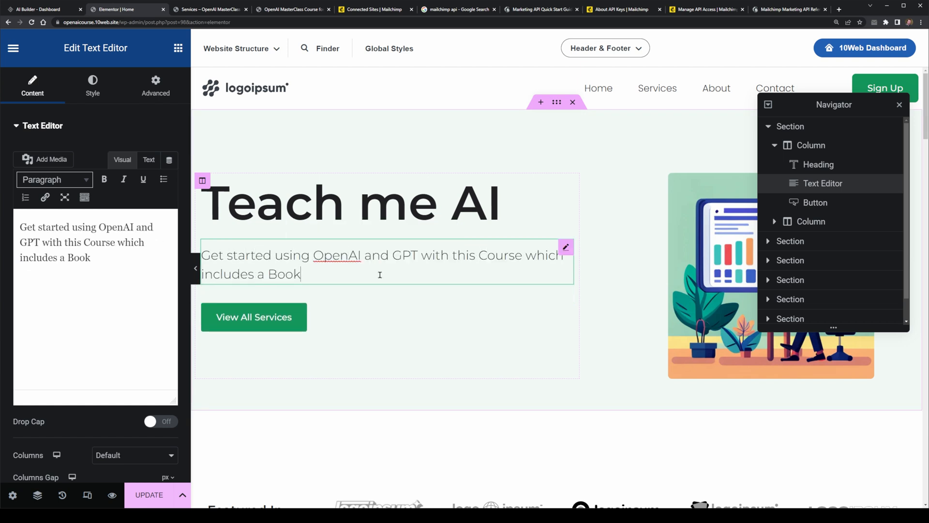
pyautogui.write(', Videos and Code to let you begin using')
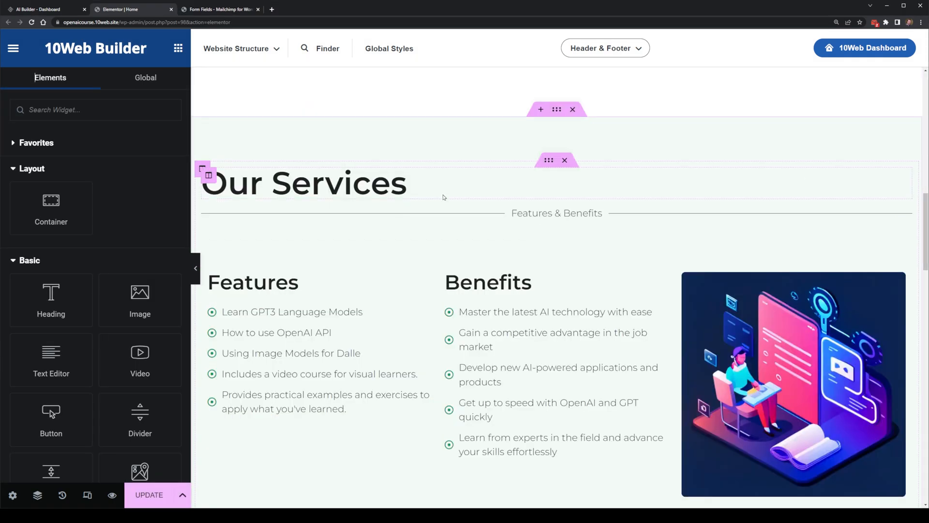
pyautogui.click(203, 205)
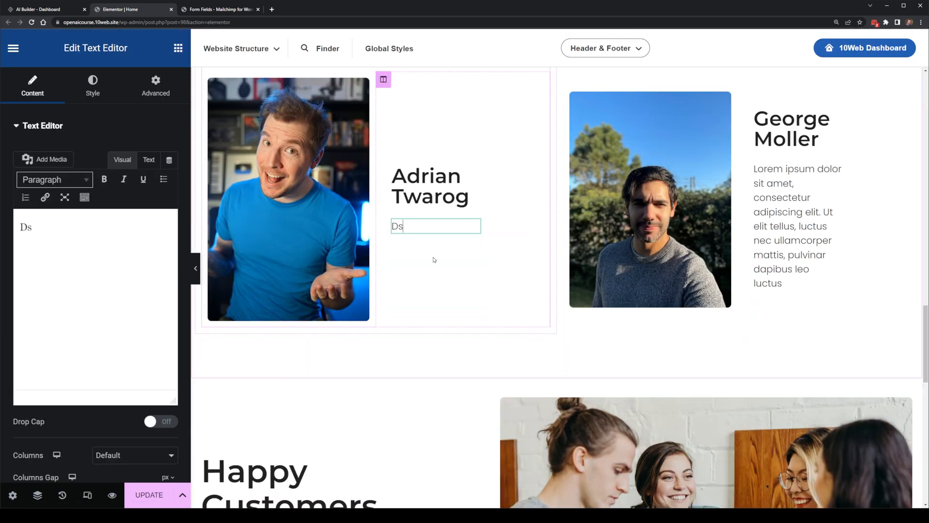
pyautogui.write('Designer and Developer with a strong interesting')
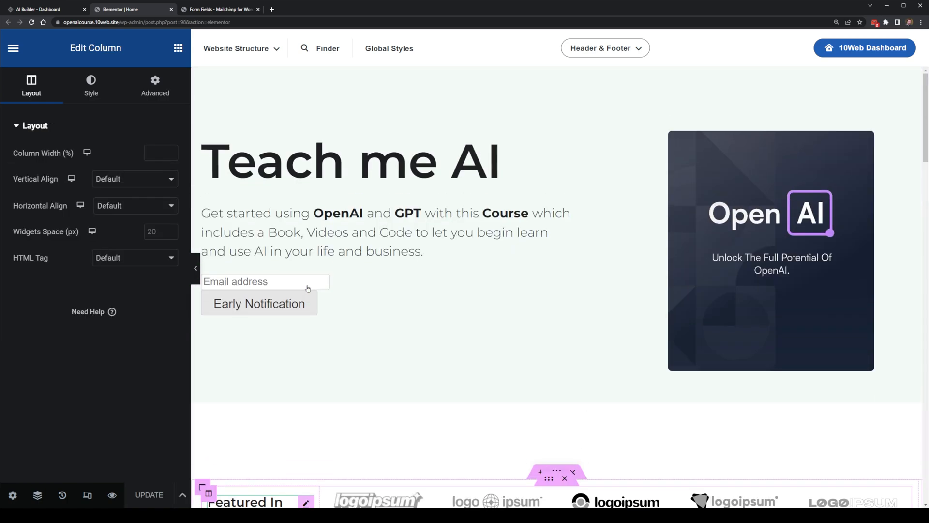
pyautogui.click(219, 9)
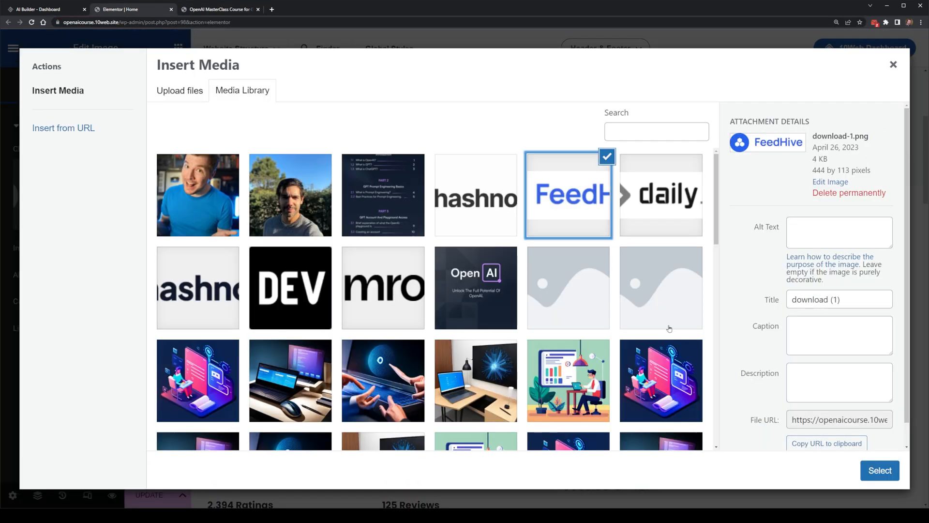
# Step: Insert the FeedHive logo into the Featured In strip and scroll down the page
pyautogui.click(879, 470)
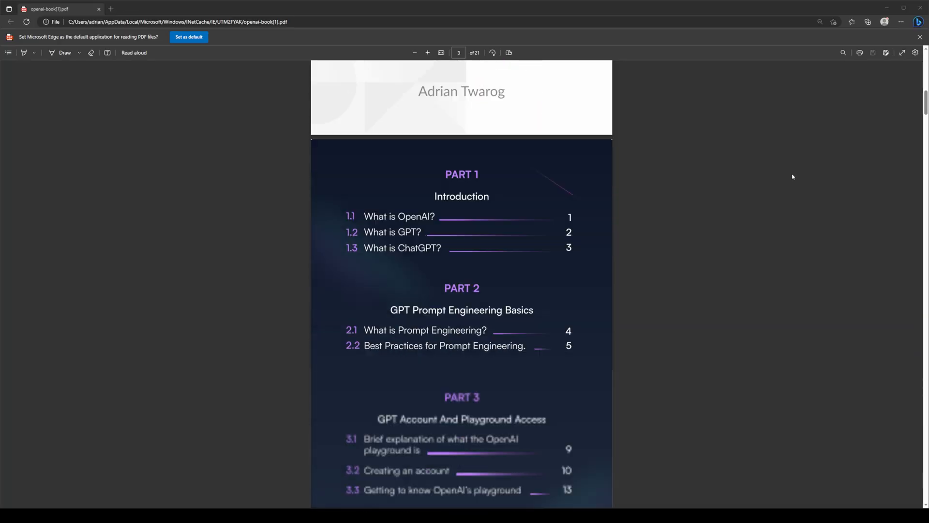
pyautogui.scroll(-3)
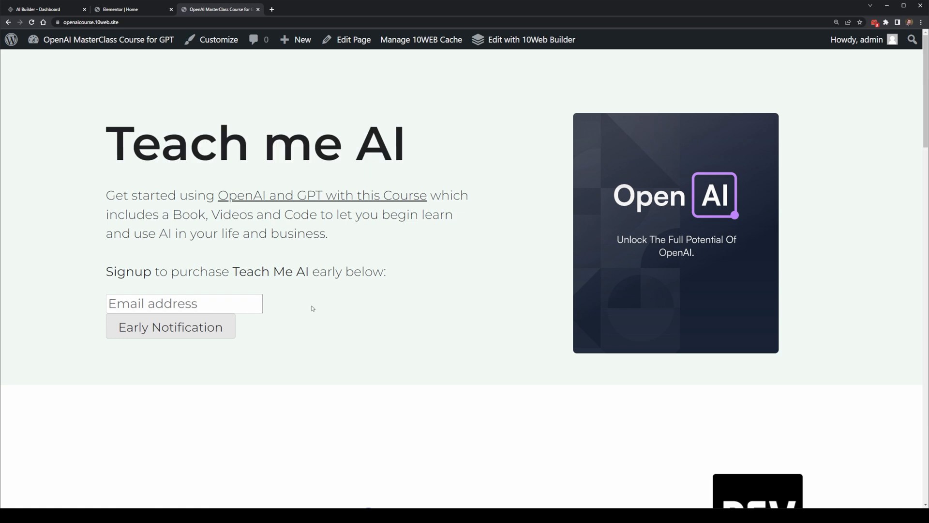
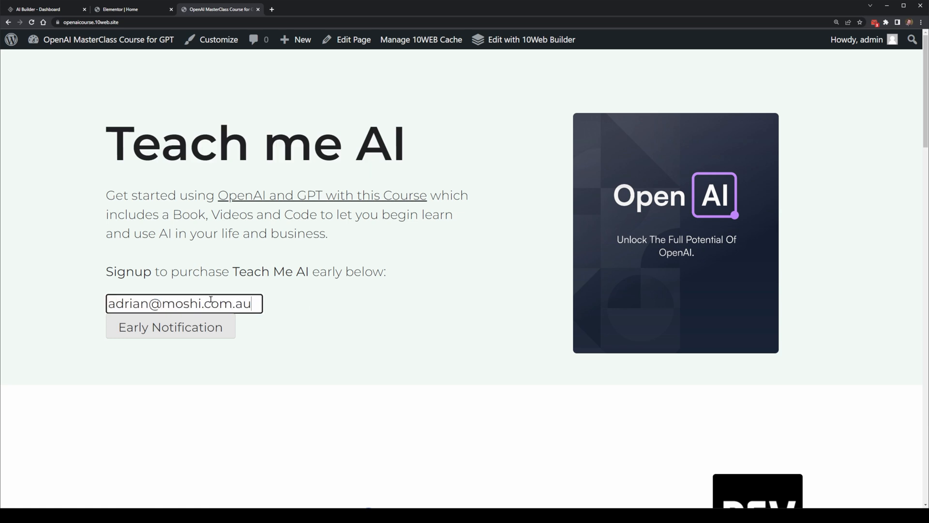
pyautogui.click(170, 326)
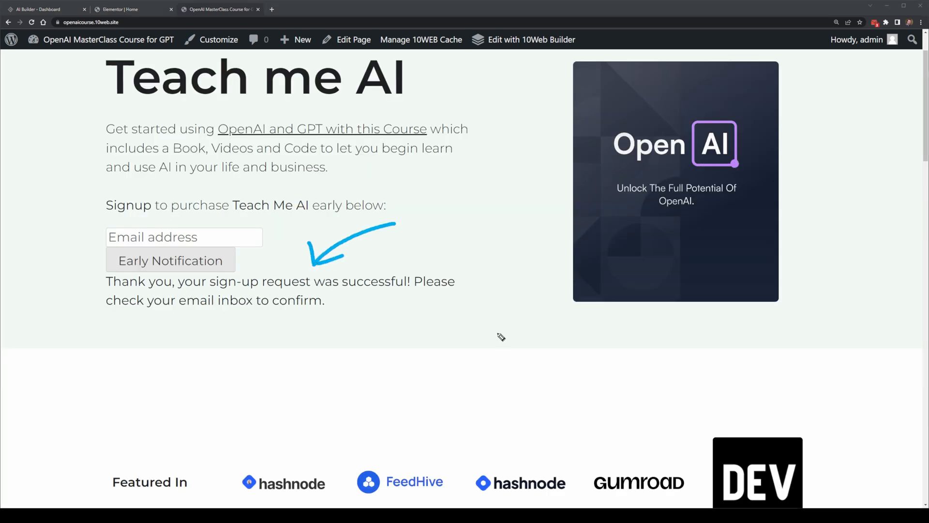
pyautogui.scroll(-3)
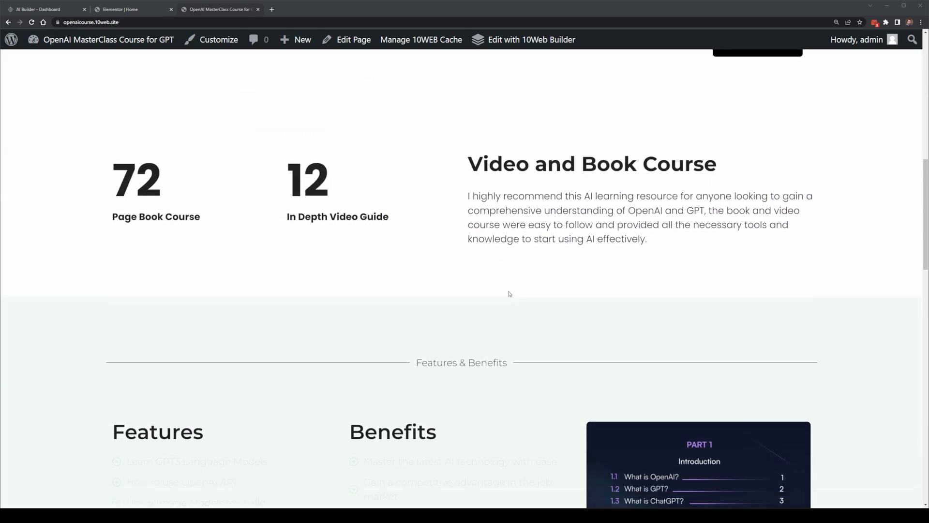
pyautogui.scroll(-3)
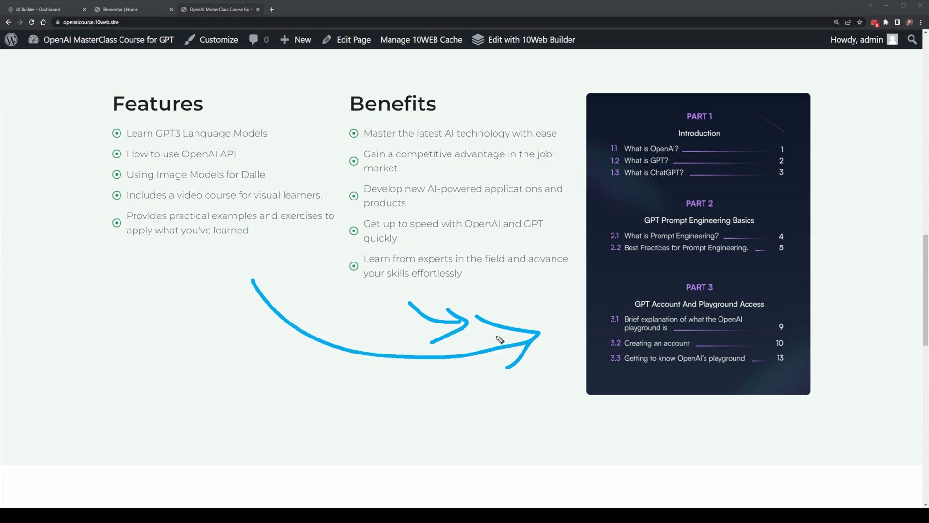
pyautogui.scroll(-3)
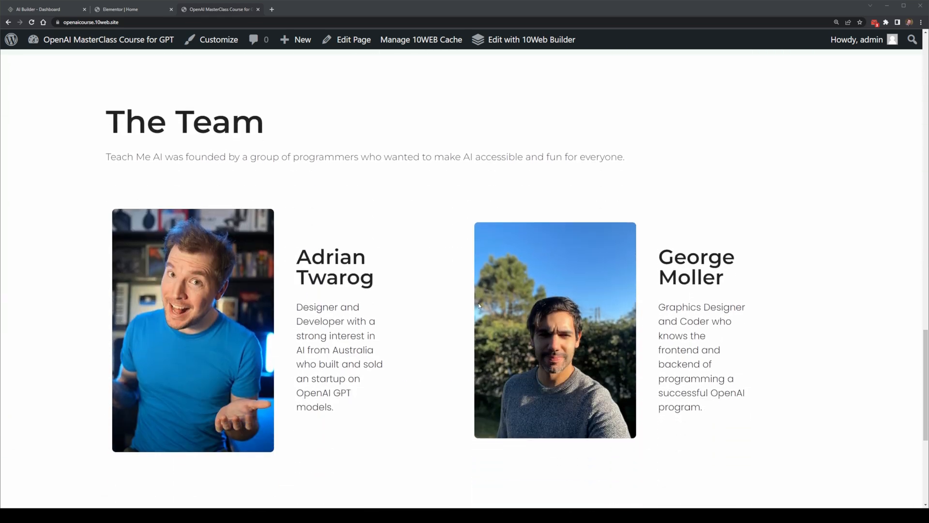
pyautogui.scroll(-3)
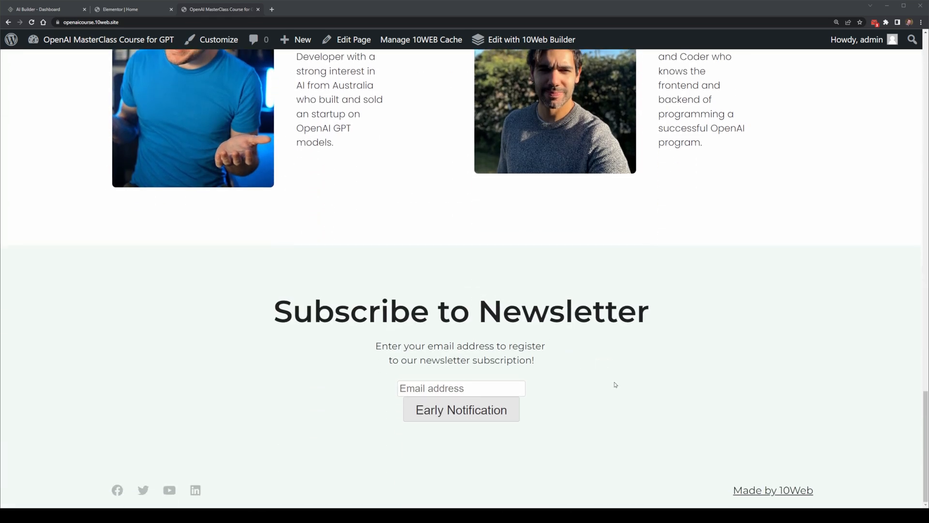
pyautogui.moveTo(634, 413)
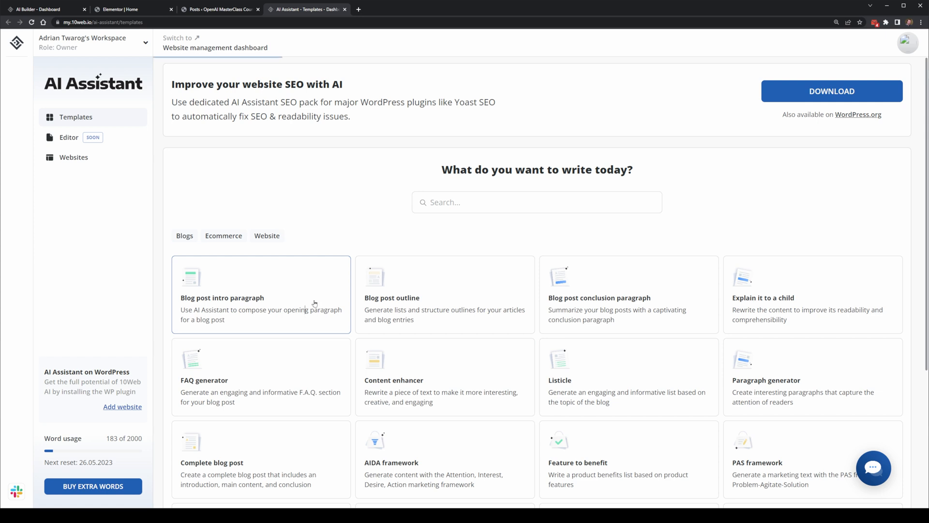
# Step: Open the Open AI Guidebook post editor and scroll the course eBook PDF to Part 3
pyautogui.click(219, 8)
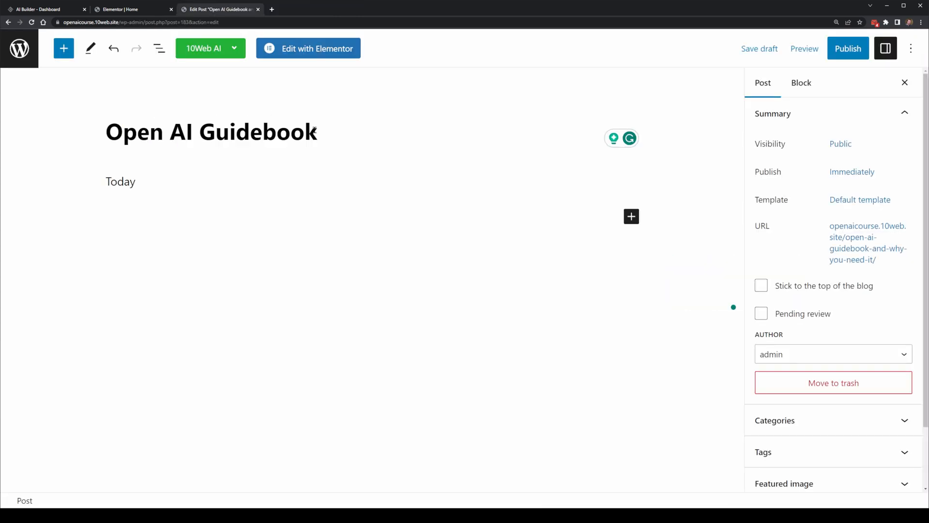
pyautogui.click(206, 48)
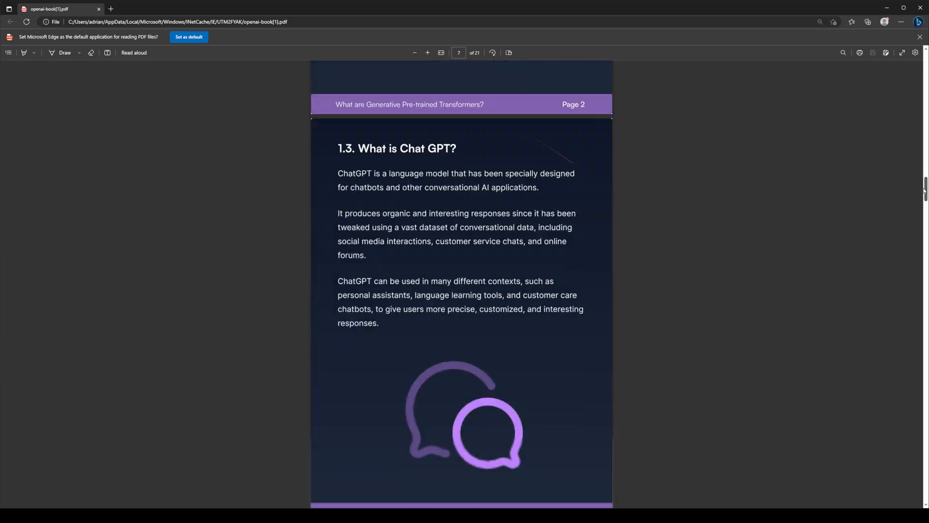
pyautogui.scroll(-3)
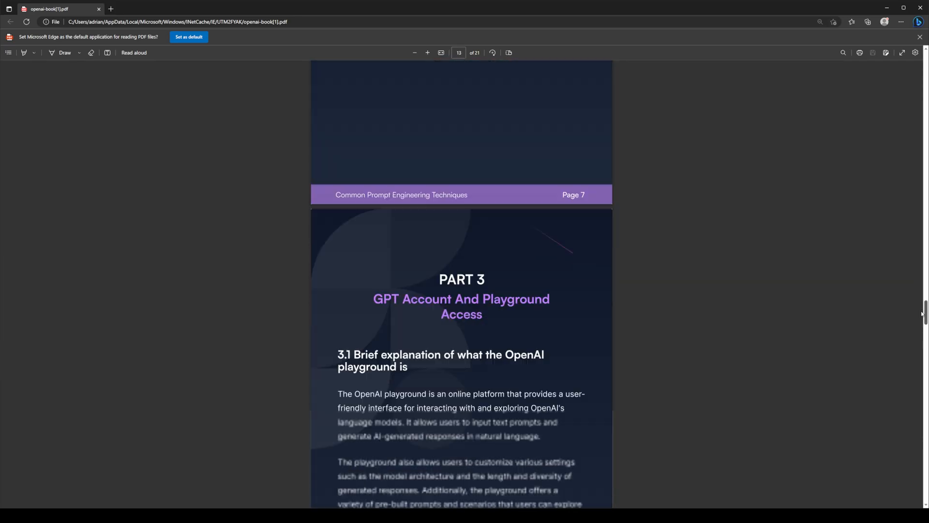